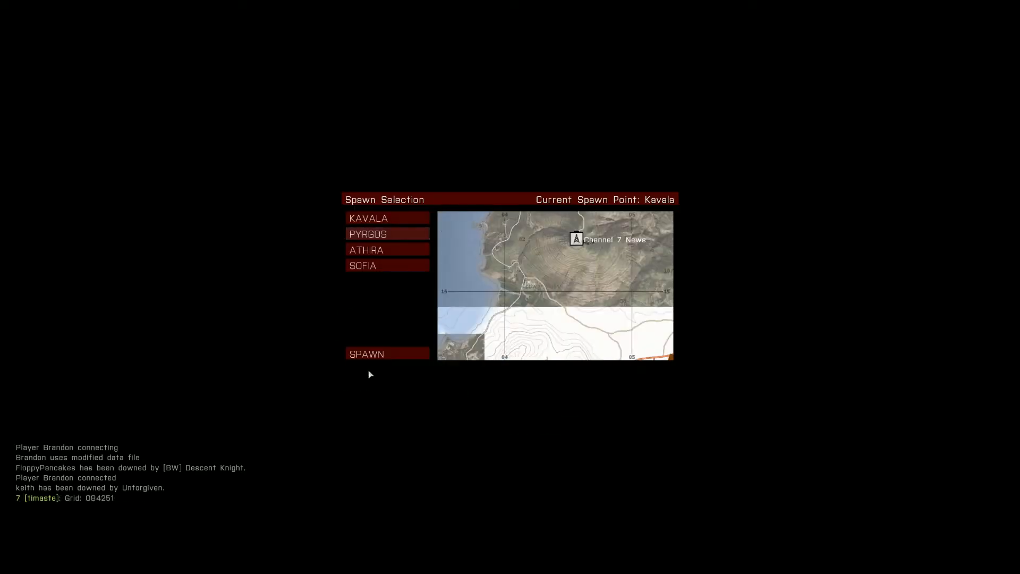
Step: Keep Kavala as the spawn point and let the map zoom onto the town
{"action": "left_click", "coordinate": [387, 234]}
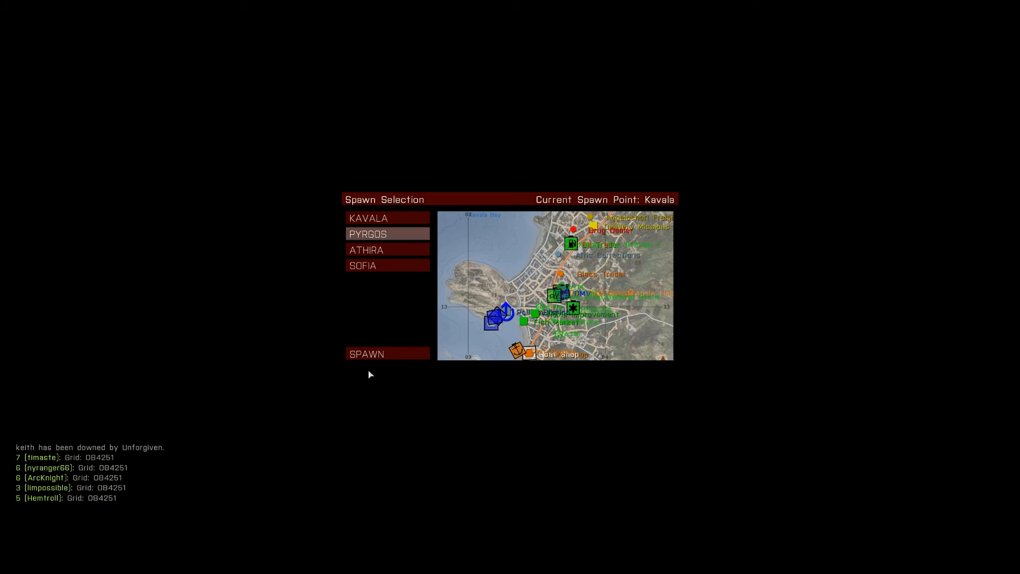